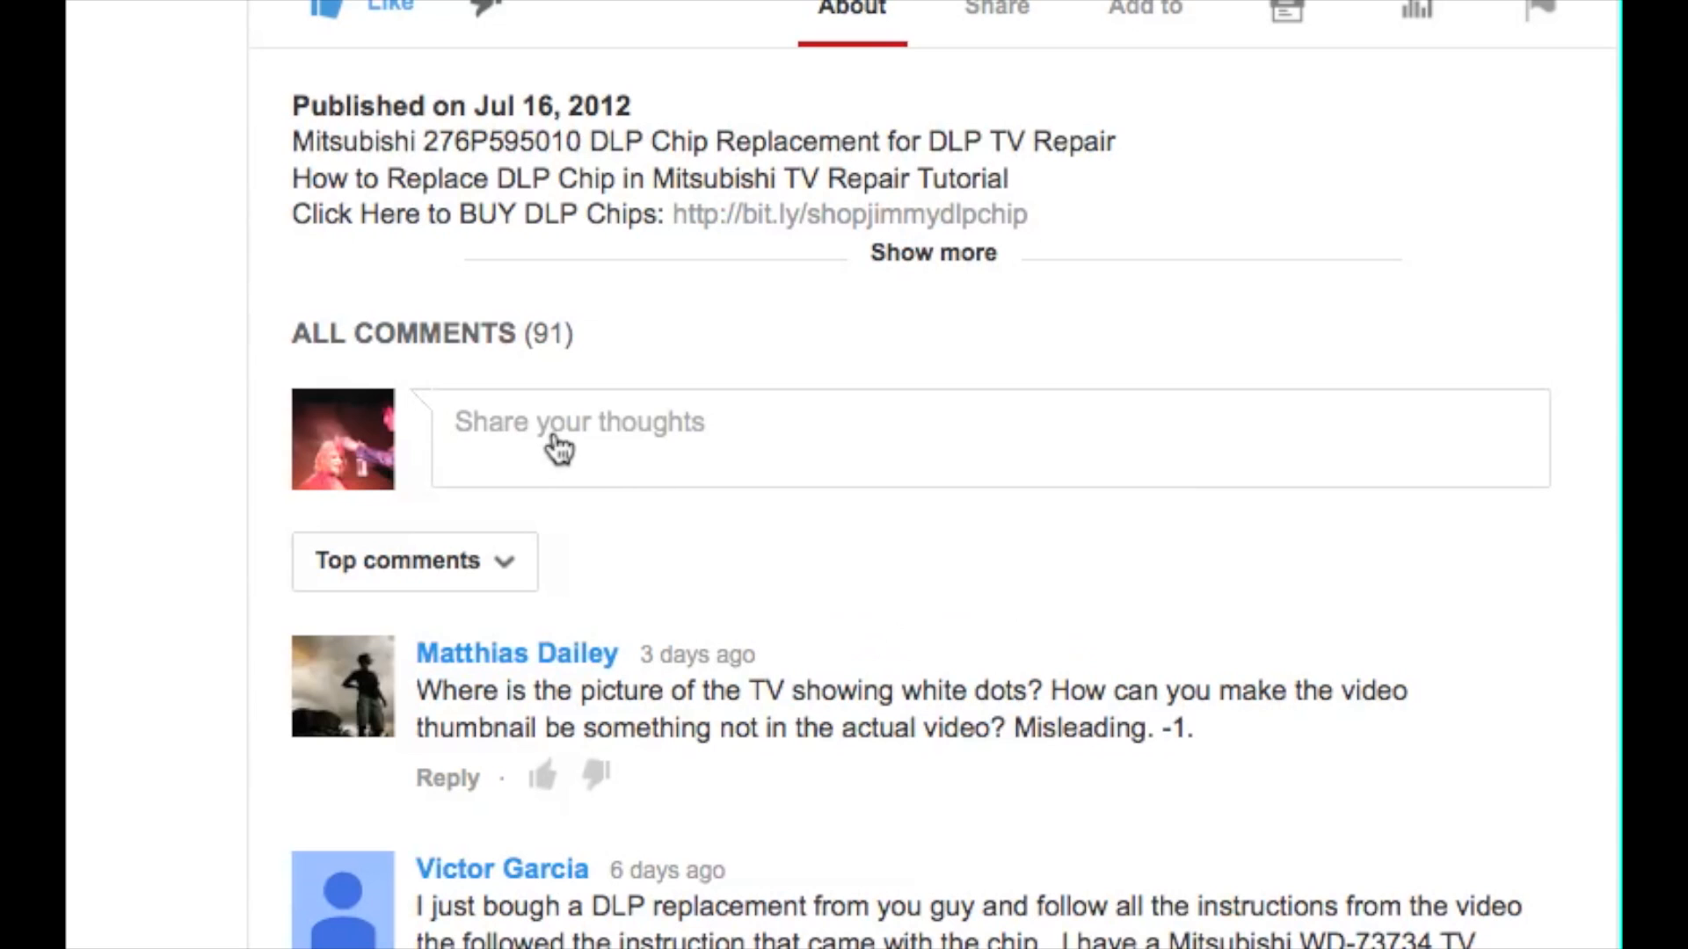
Step: Start a comment reading 'Hi I have a' and subscribe to the ShopJimmy channel
type("Hi")
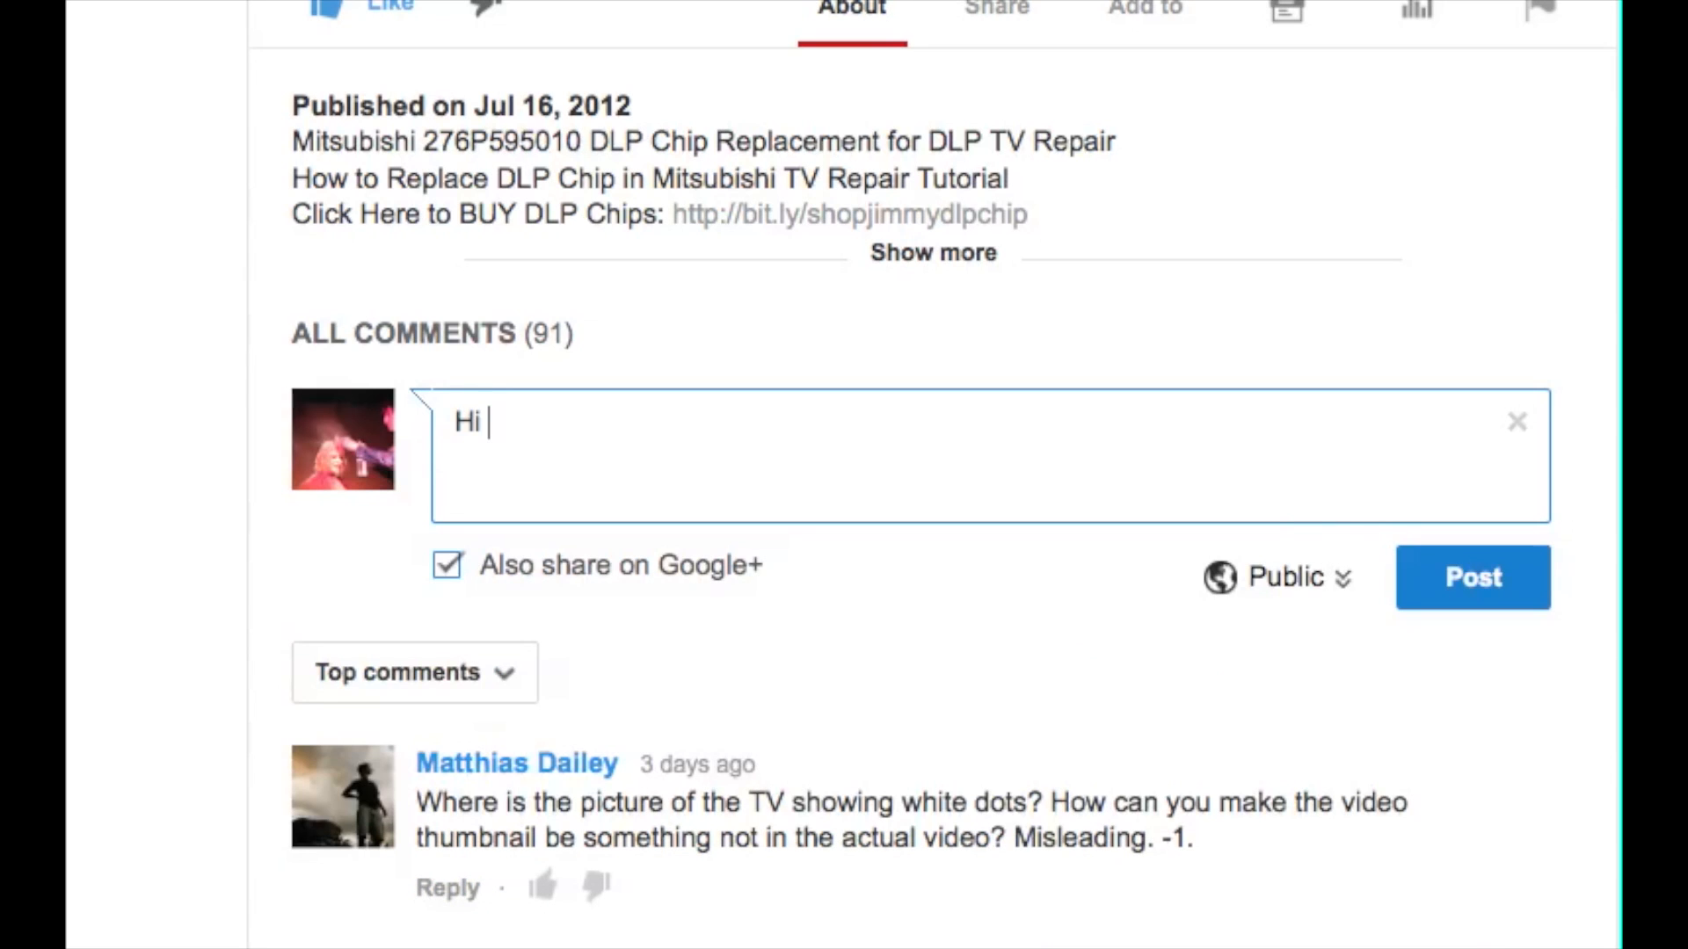
type("I have a")
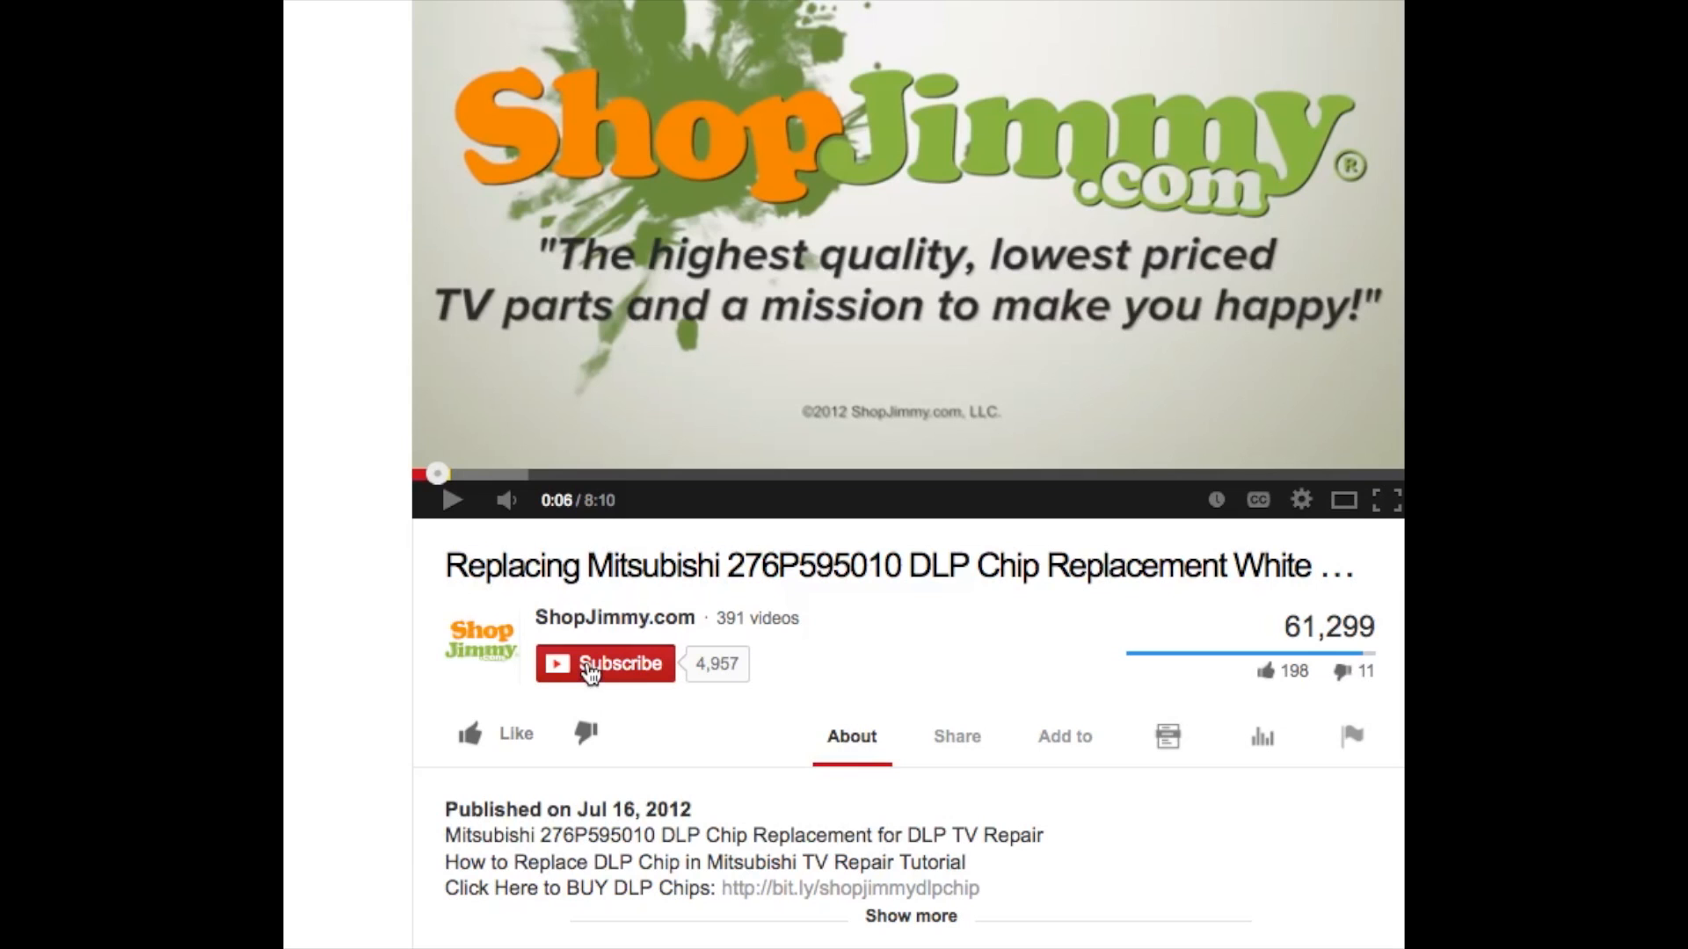
left_click(957, 736)
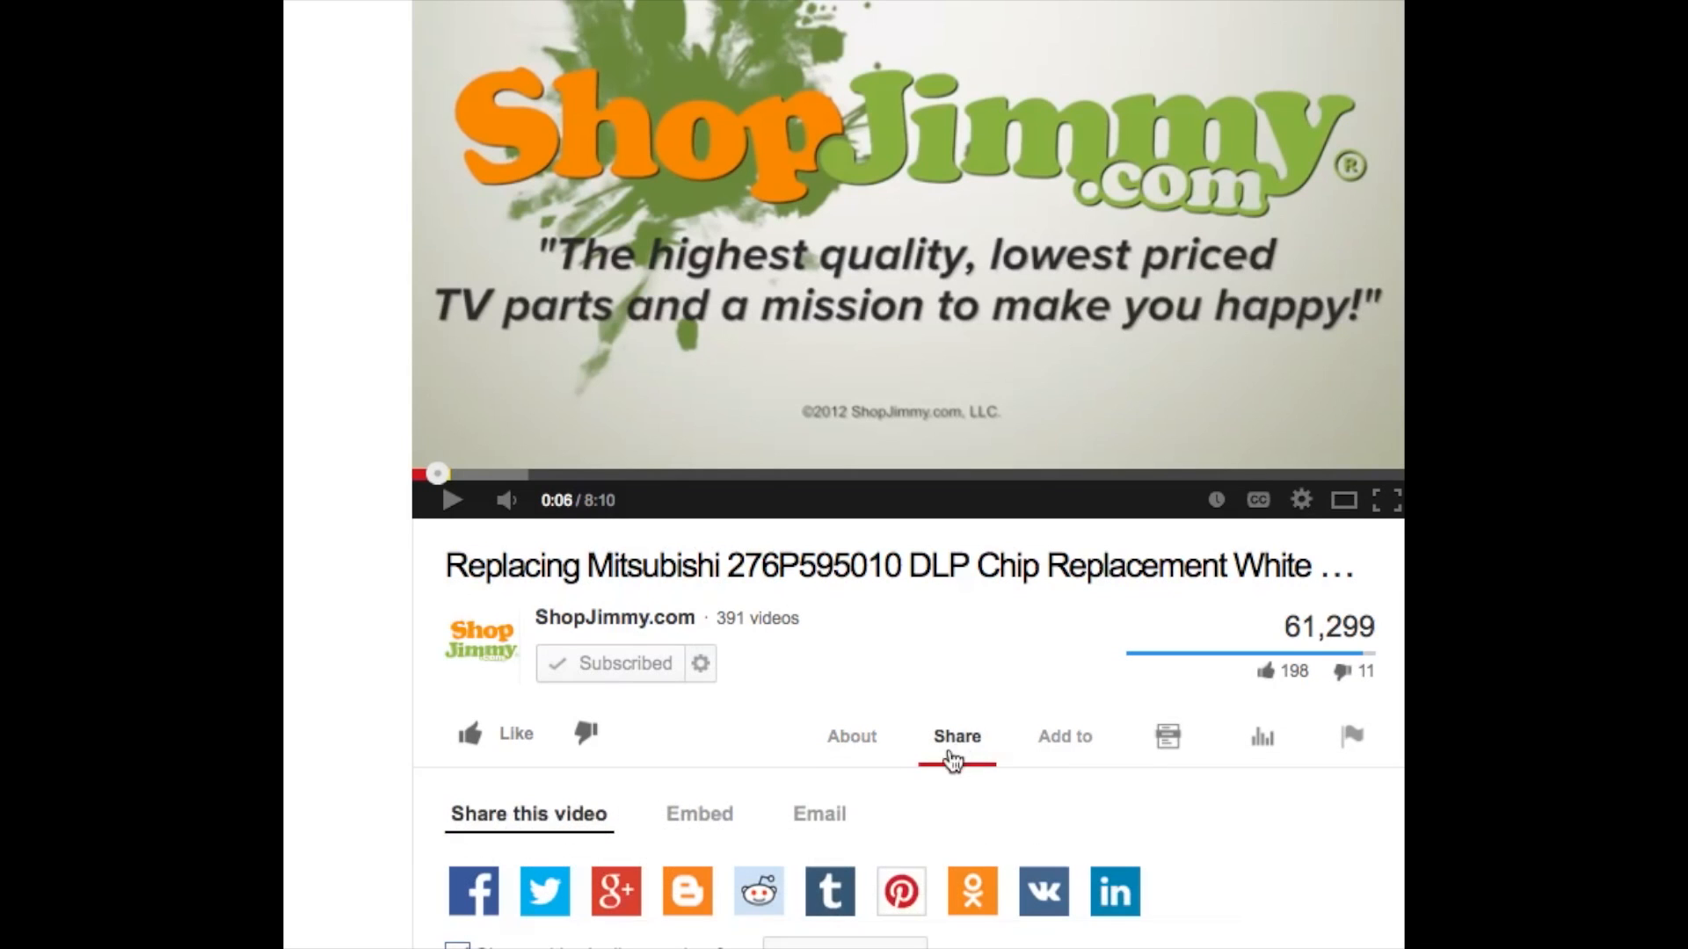